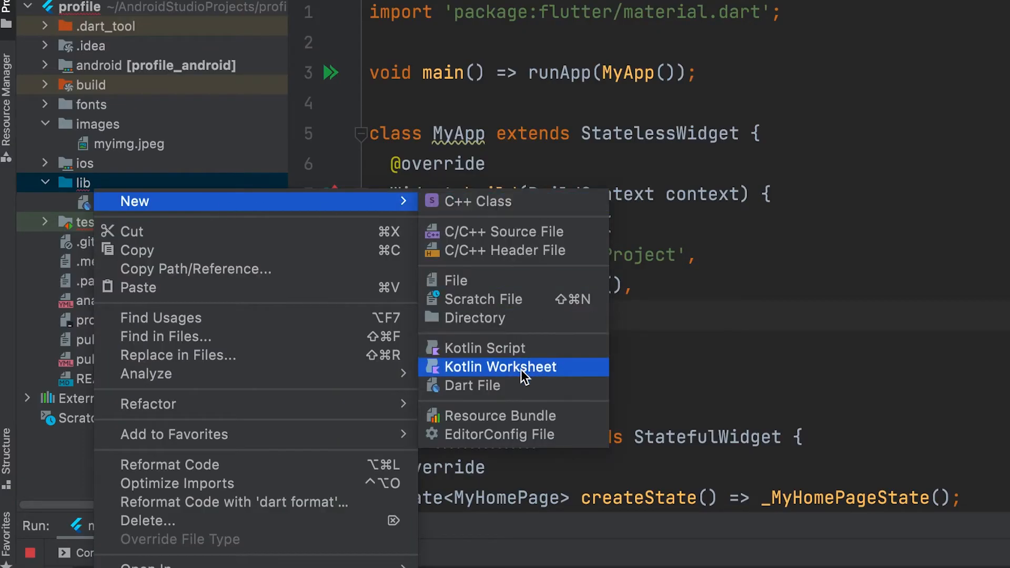
- Create a new Dart file named 'product' in the lib folder
left_click(472, 385)
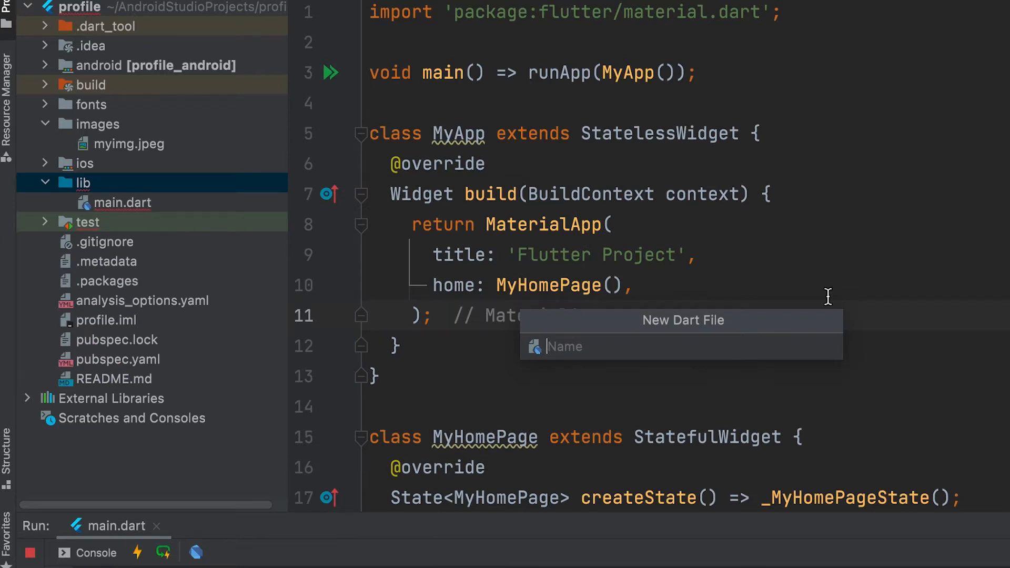
type("product")
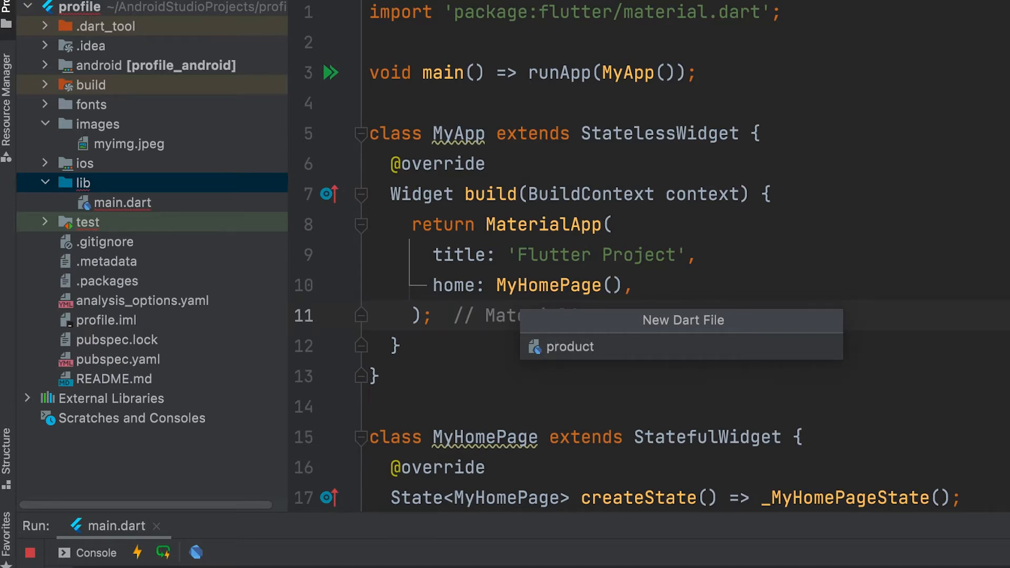
left_click(570, 347)
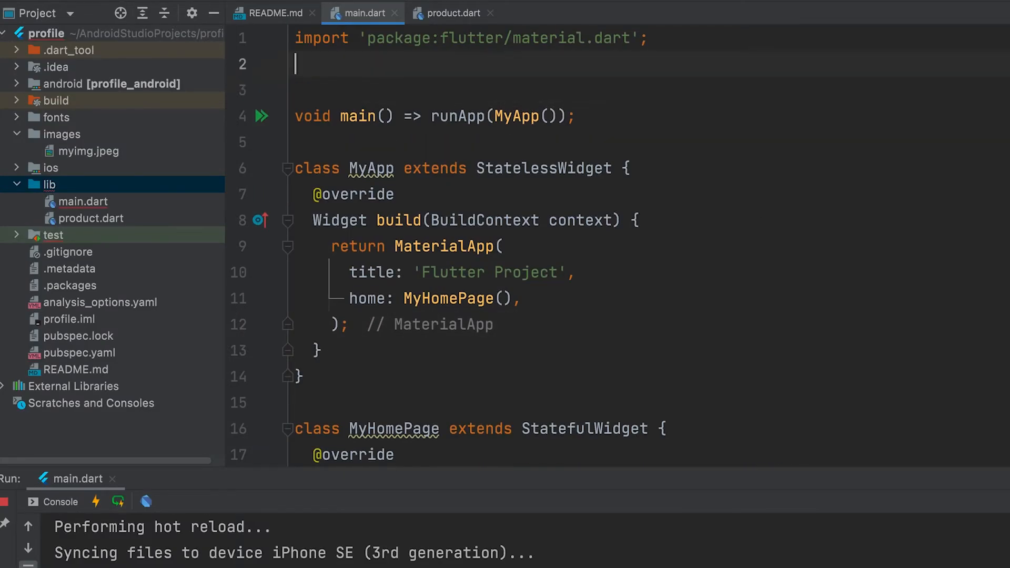
- Add import 'product.dart'; to main.dart and review the prdtList entries starting with Rice
type("import '';")
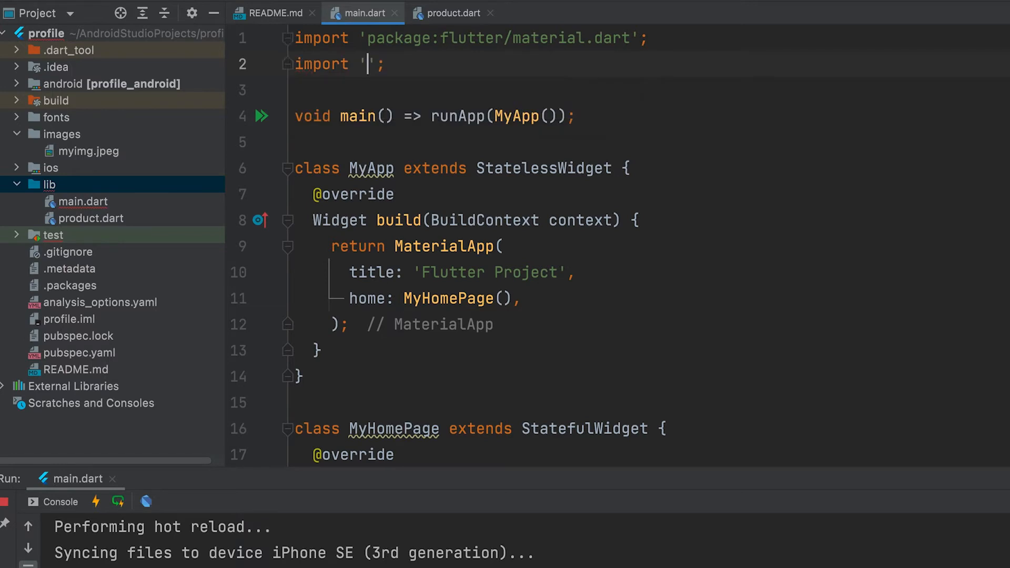
type("product.dart")
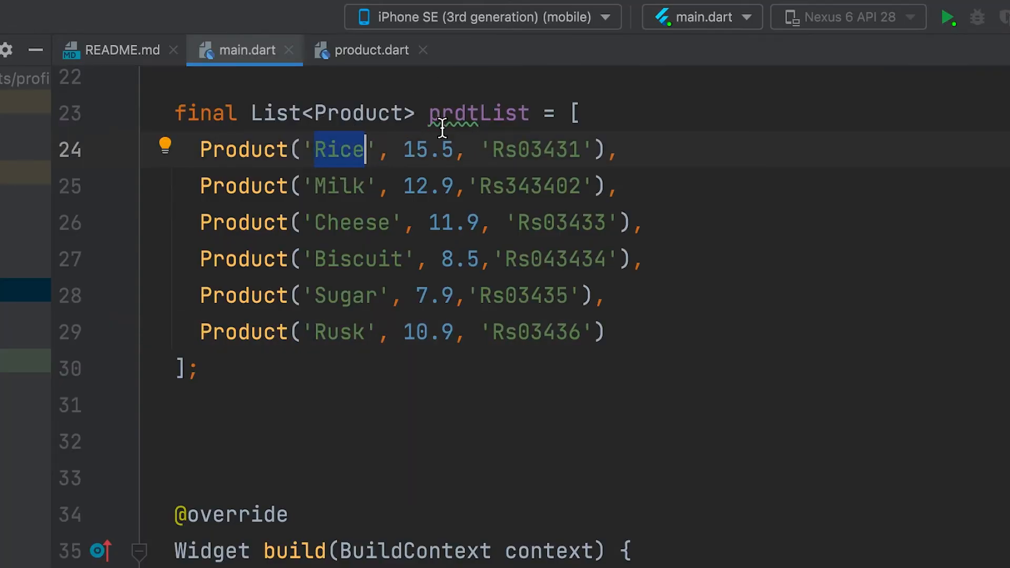
double_click(418, 149)
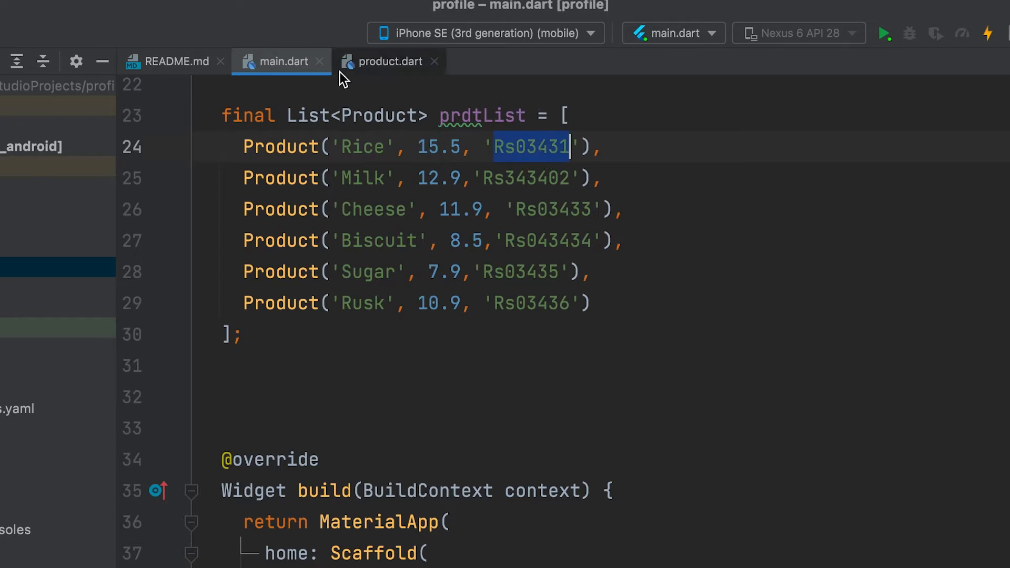
left_click(392, 61)
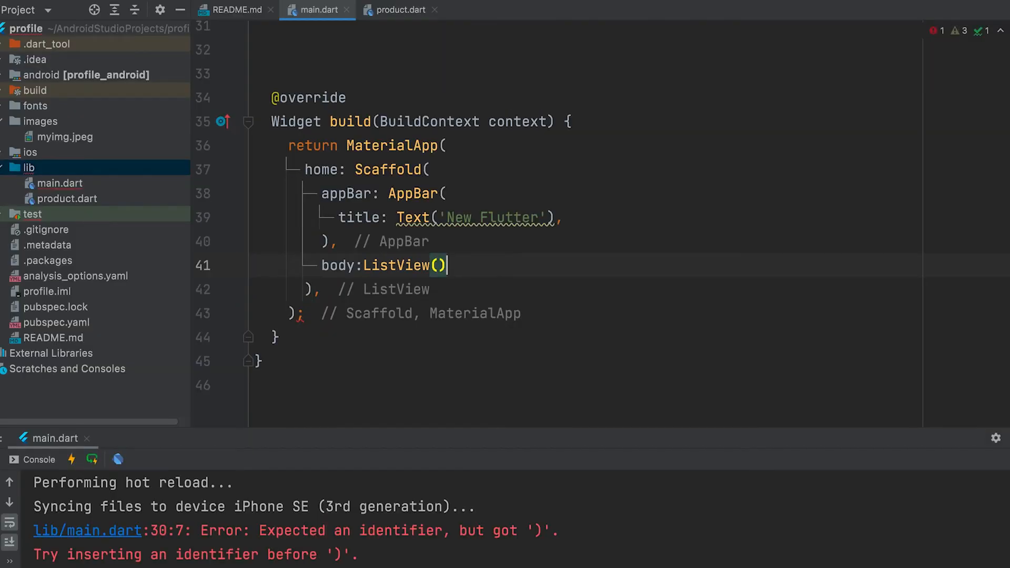
- Set ListView children to prdtList.map((e) { return ... }).toList()
type(",")
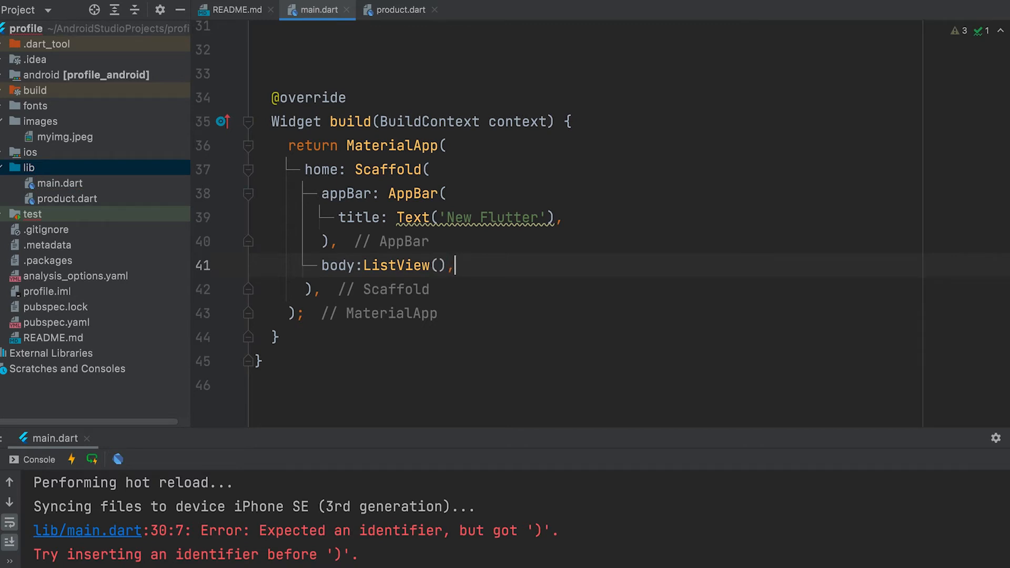
type("children: prdtList,")
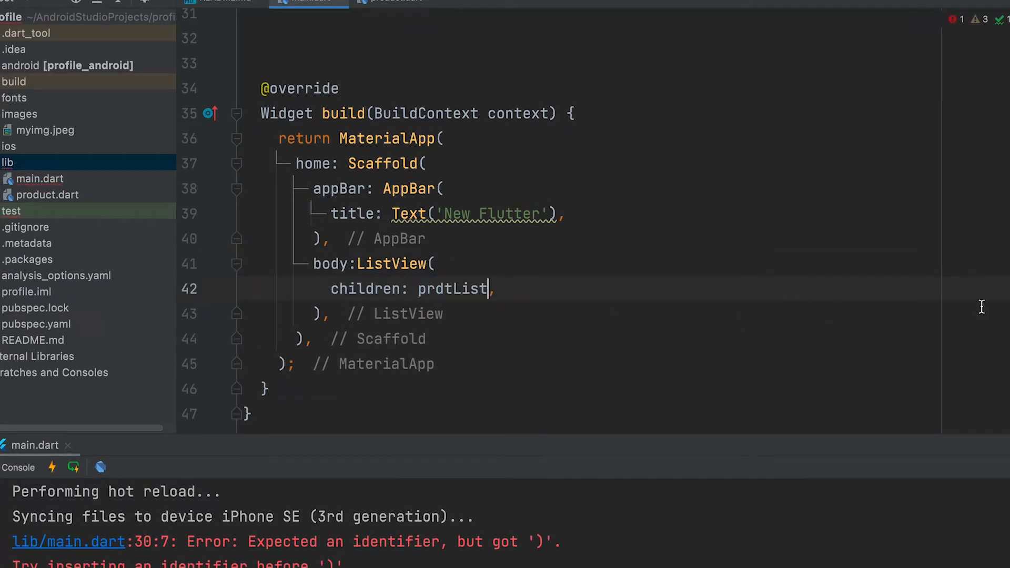
type(".")
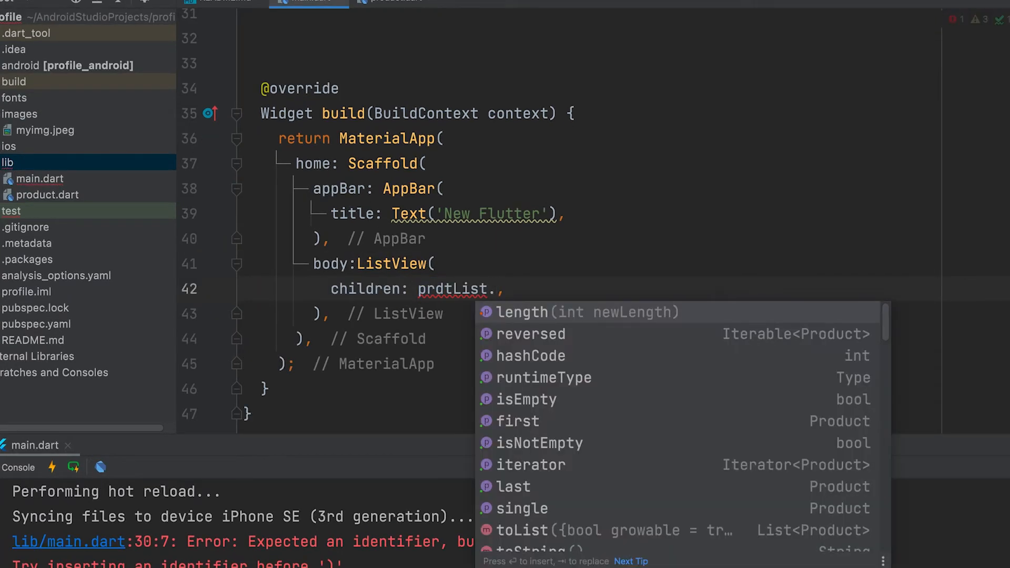
type(".map((e) => null)")
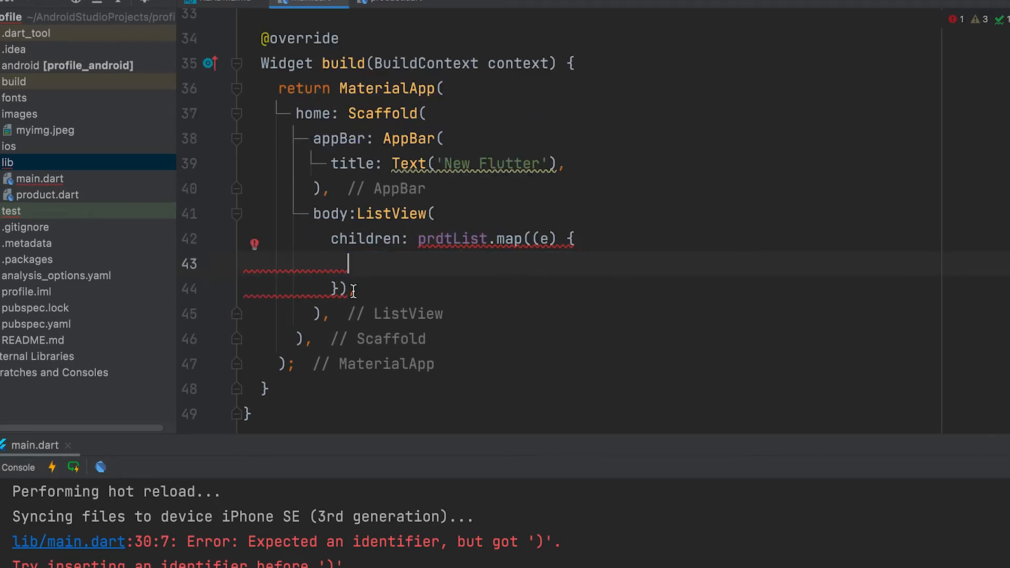
type(".t")
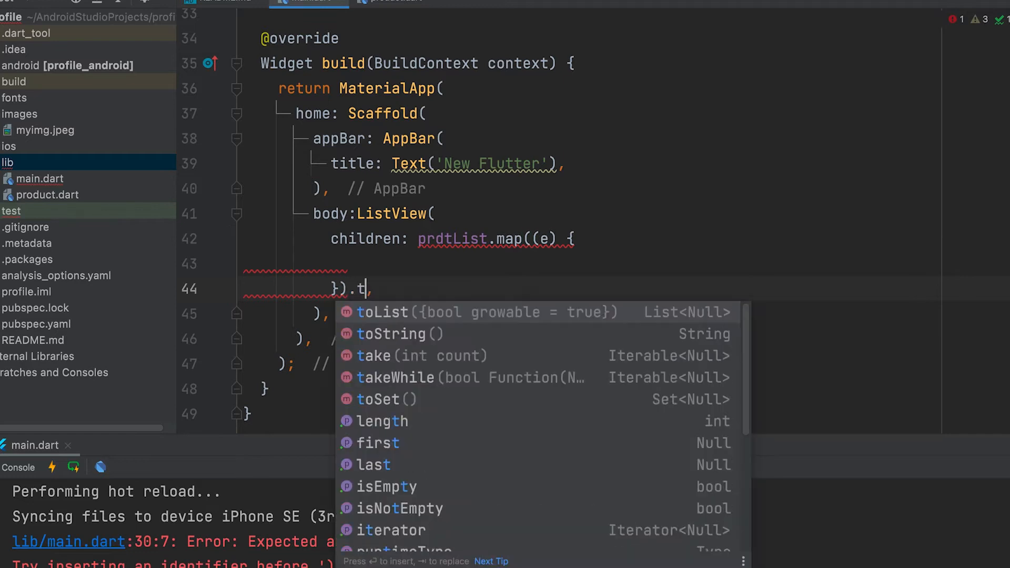
type("oList(")
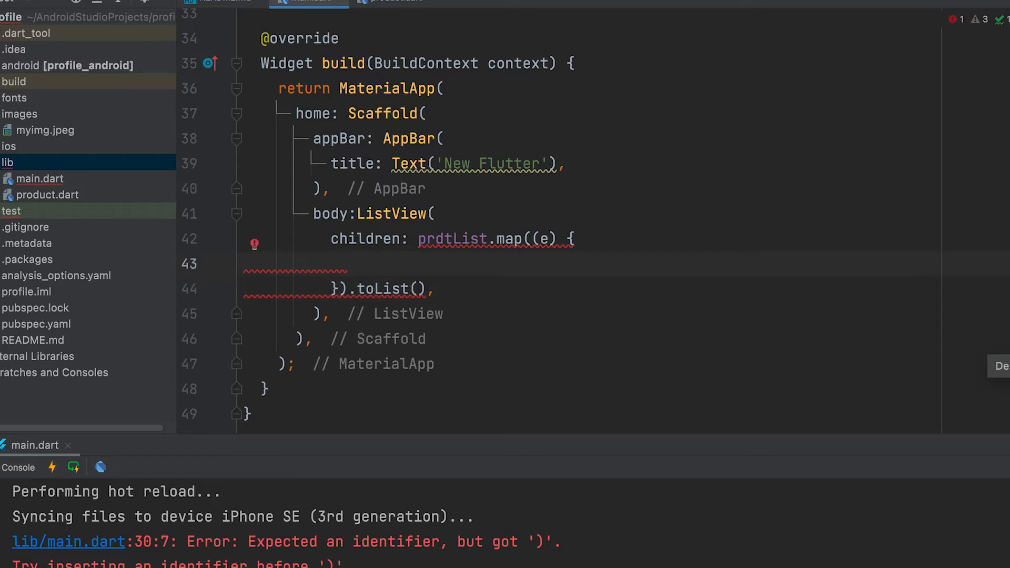
type("return List")
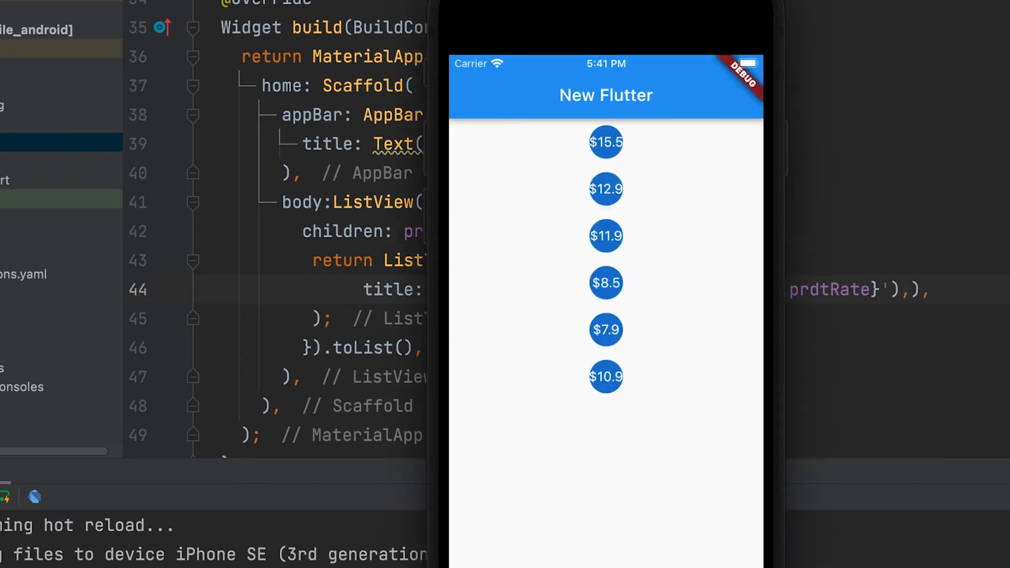
mouse_move(628, 219)
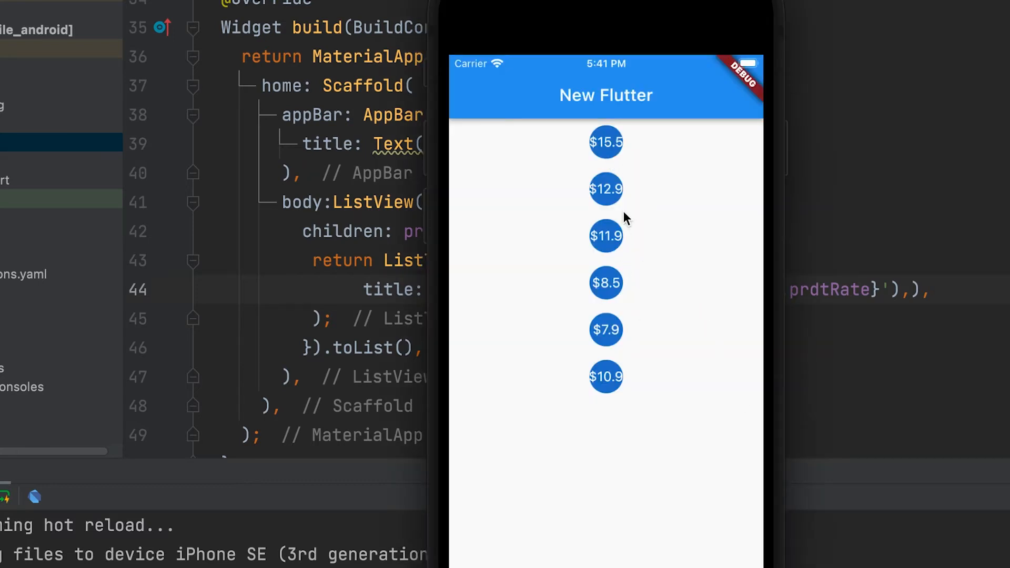
mouse_move(875, 196)
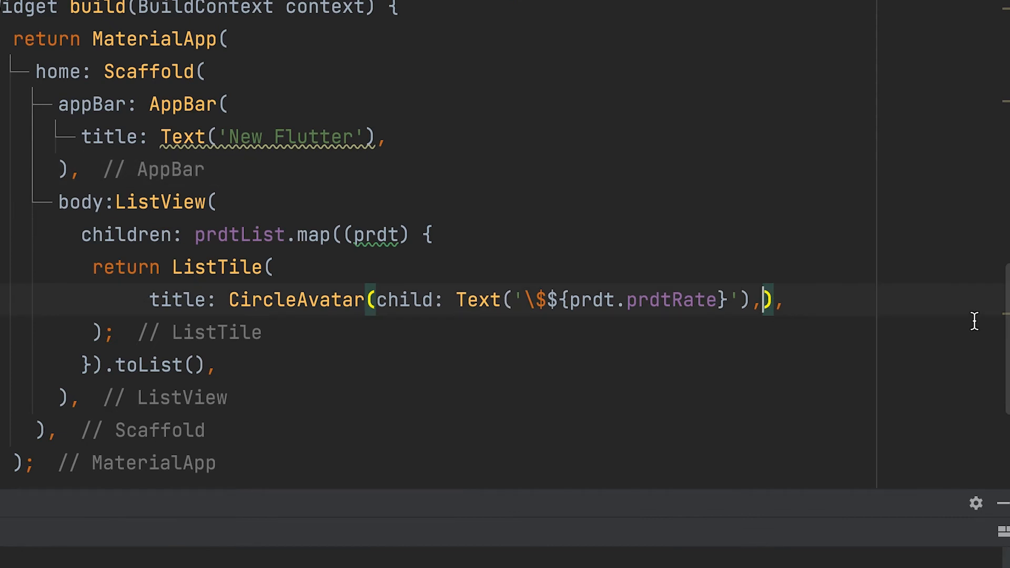
- Give the price CircleAvatar a radius of 30
type("radius: ,")
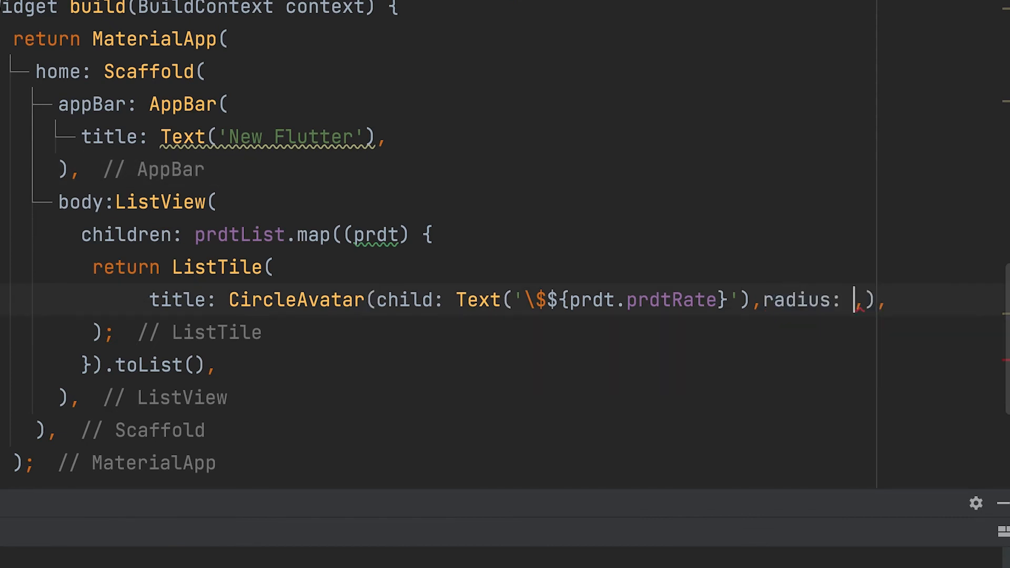
type("30")
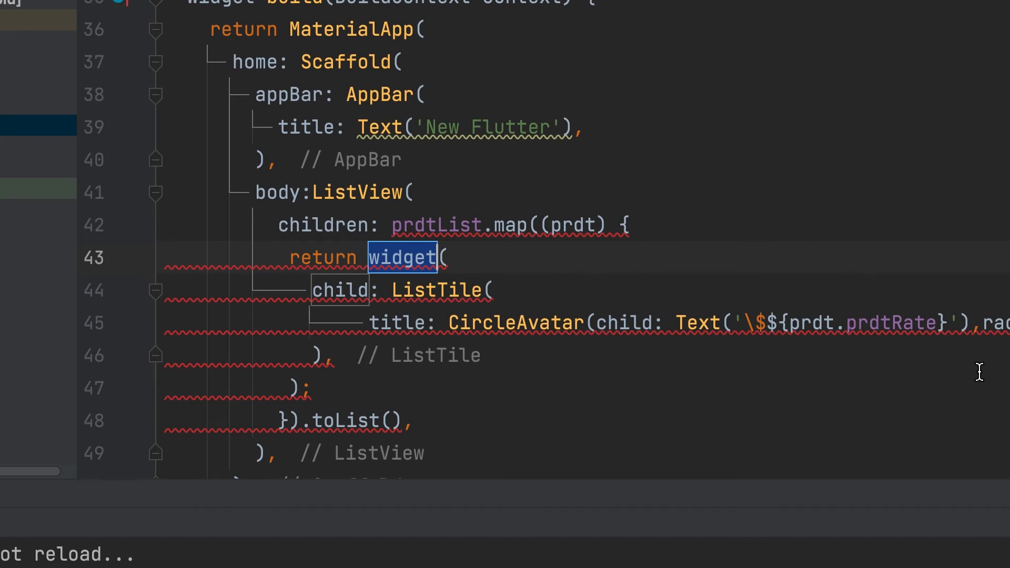
- Wrap the ListTile in a Padding with EdgeInsets.all(5)
type("Padding")
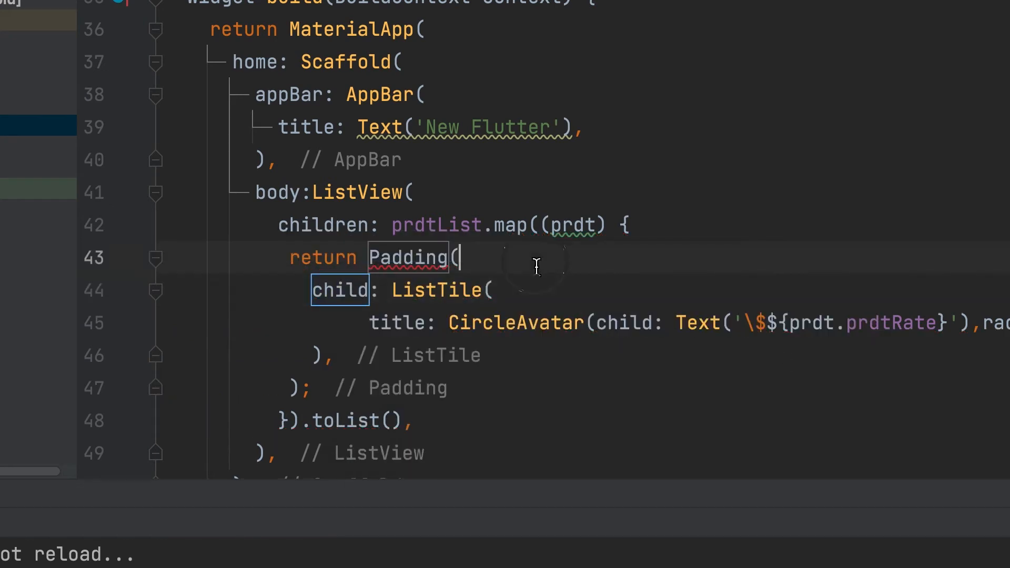
type("pa")
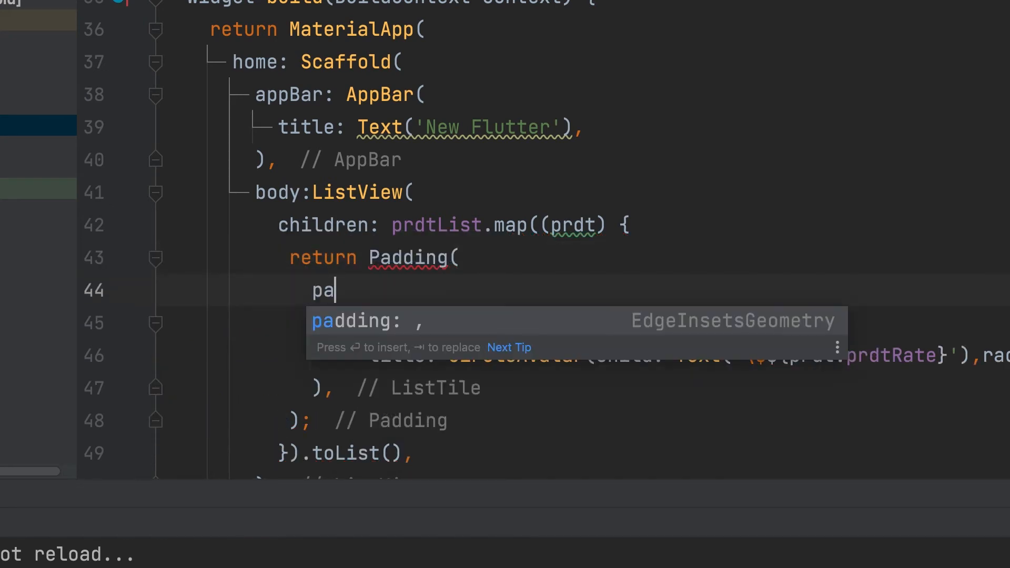
key("enter")
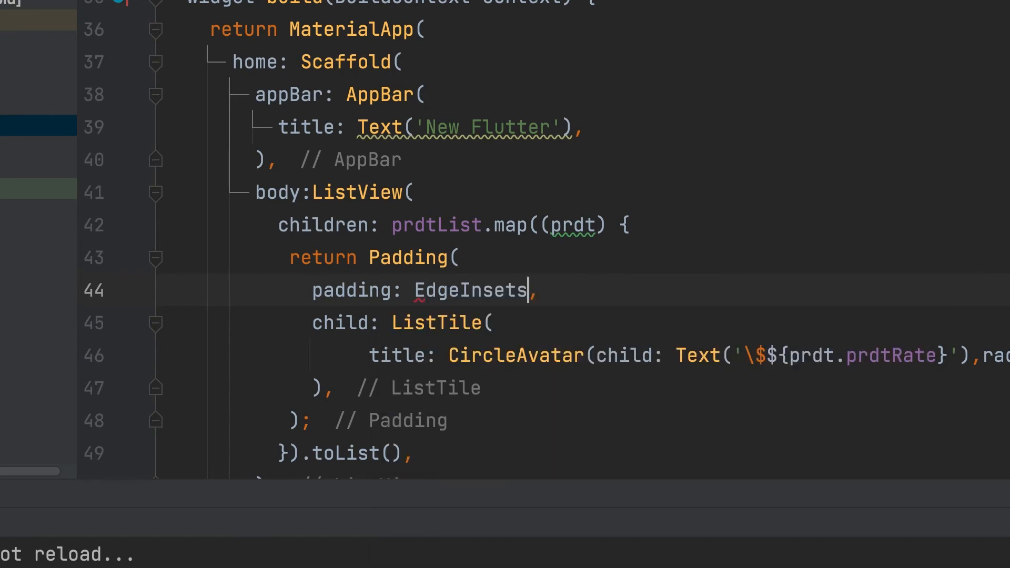
type(".all(5)")
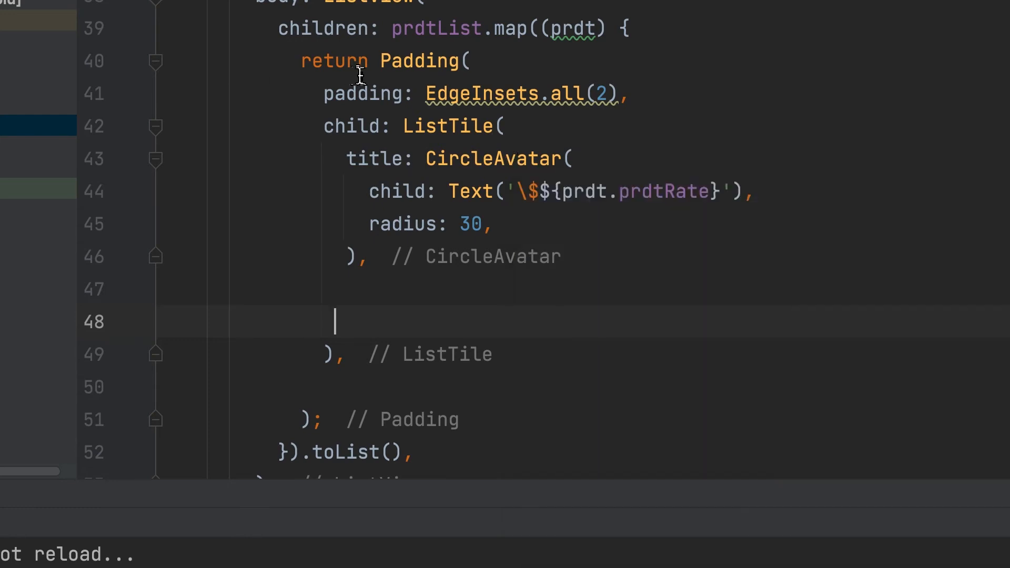
mouse_move(389, 181)
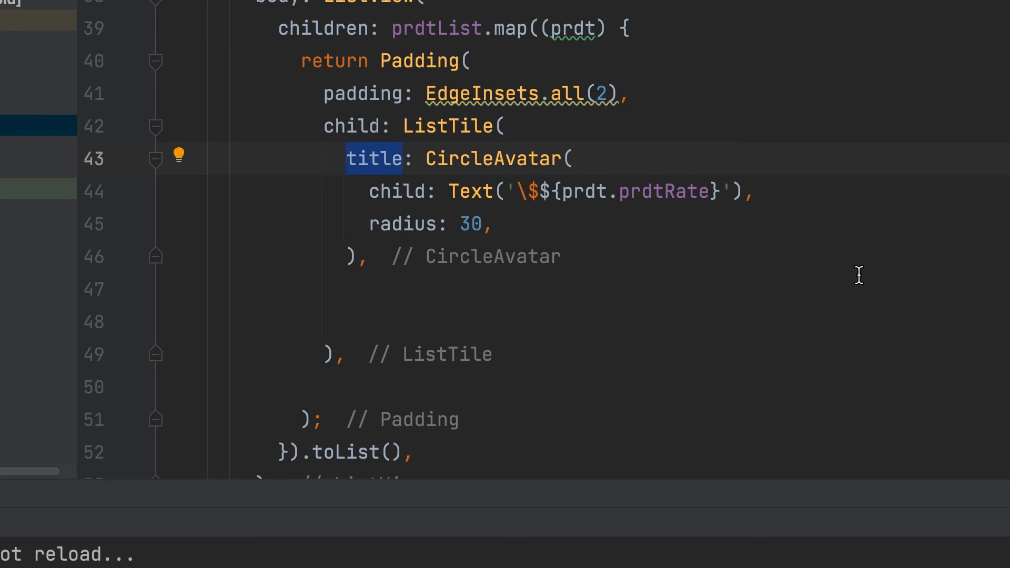
- Make the CircleAvatar the ListTile's leading inside a FittedBox, then wrap the ListTile in a new widget
type("lea")
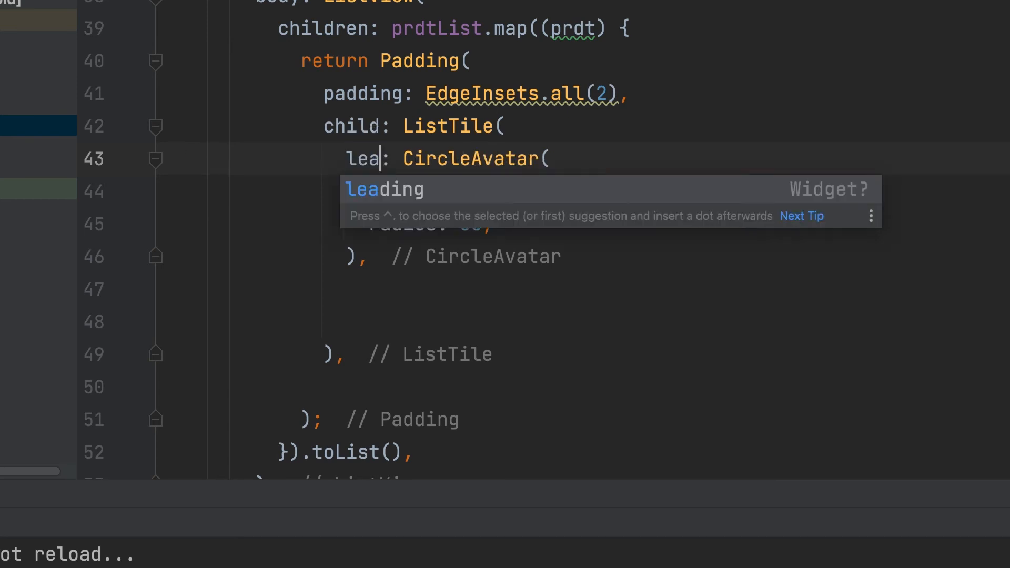
key("Tab")
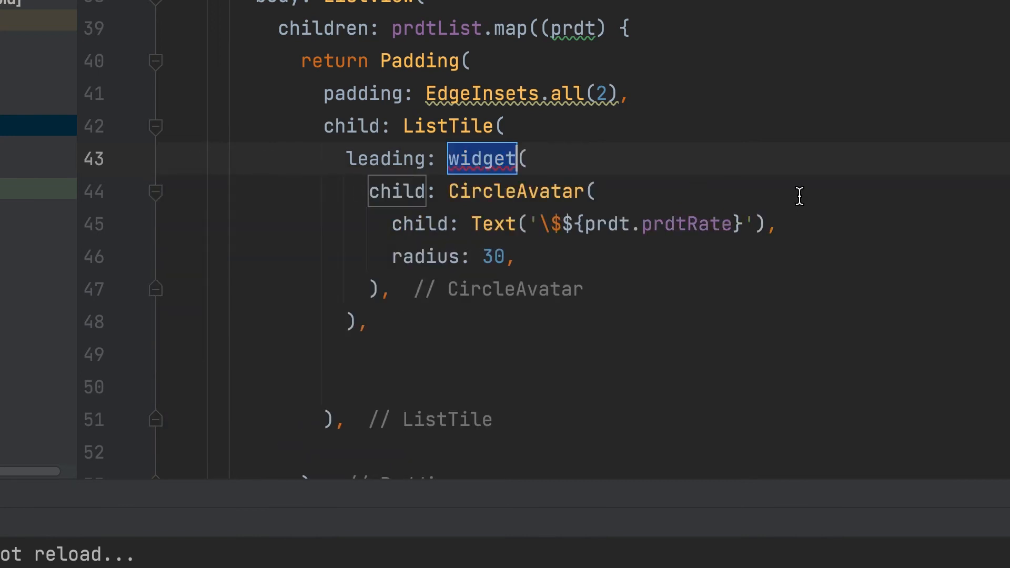
type("FittedBox")
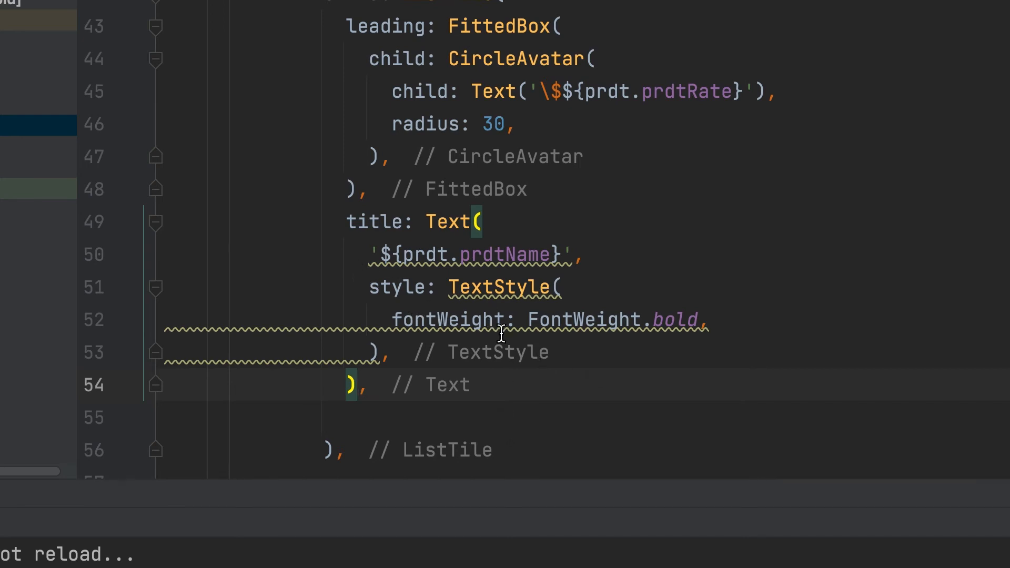
mouse_move(415, 403)
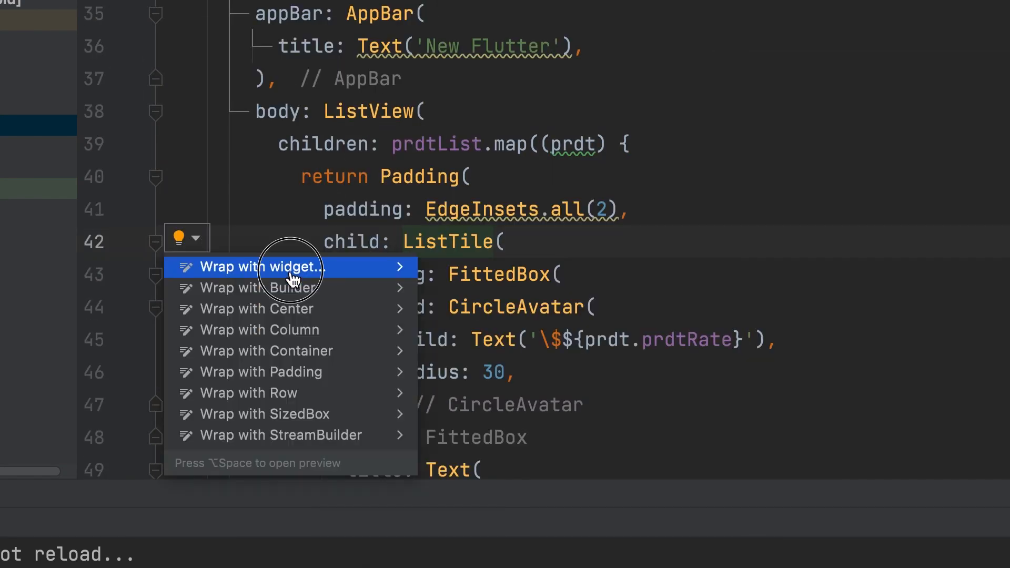
left_click(260, 266)
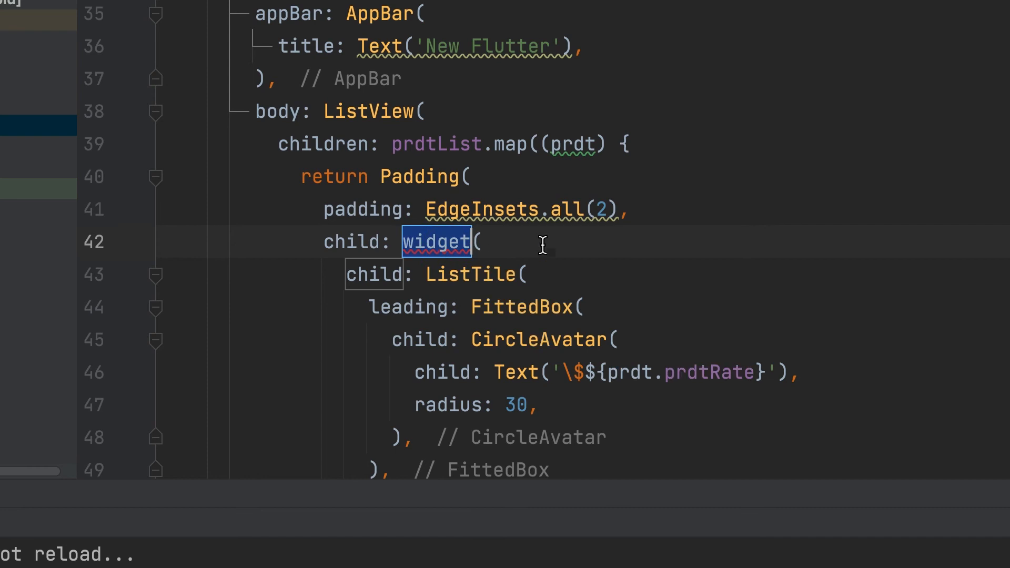